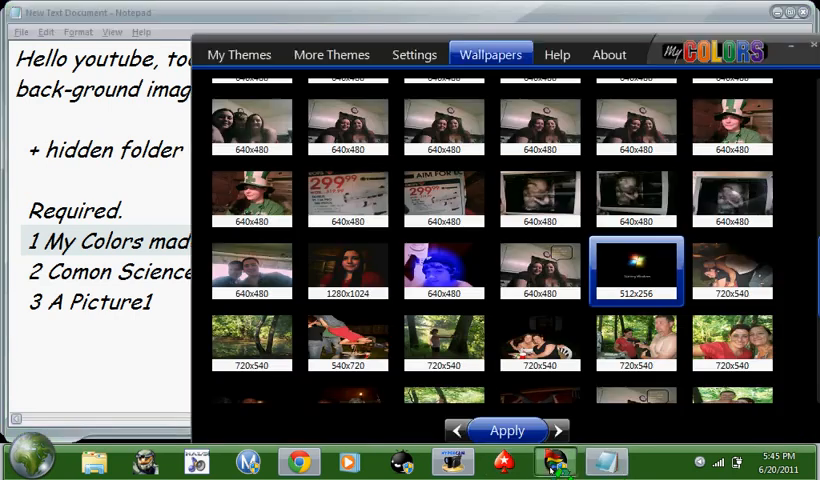
# Step: Preview the Think Green and Windows 7 Aero themes in My Themes, then close MyColors
pyautogui.click(238, 54)
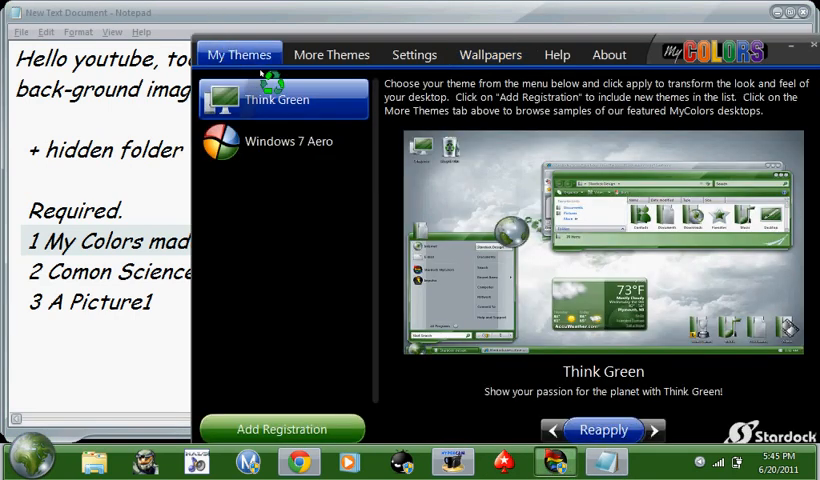
pyautogui.click(288, 140)
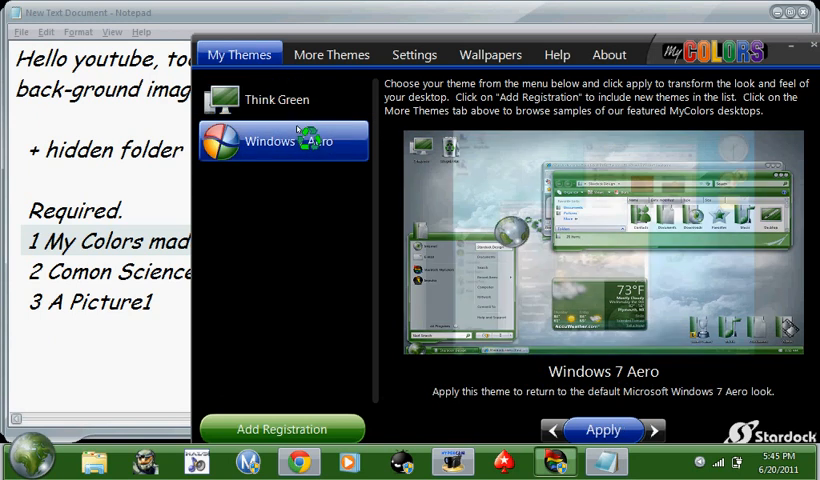
pyautogui.click(276, 100)
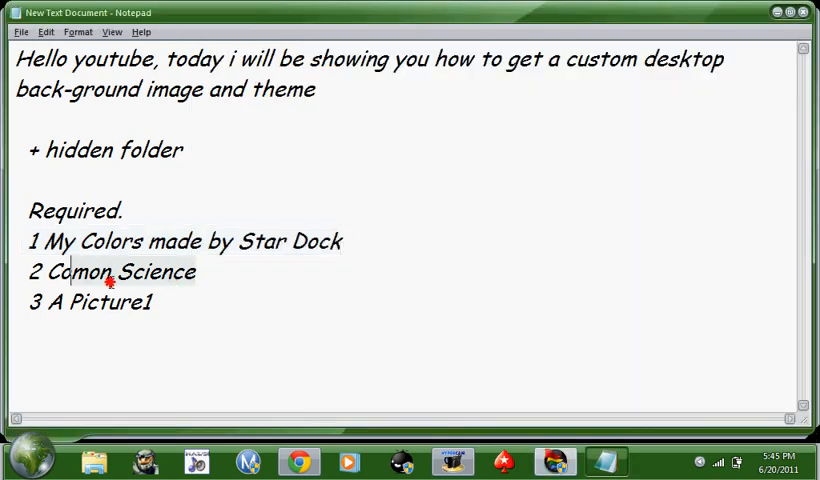
# Step: Replace the notes with the first instruction about starting up Stardock
pyautogui.tripleClick(110, 272)
pyautogui.write('first')
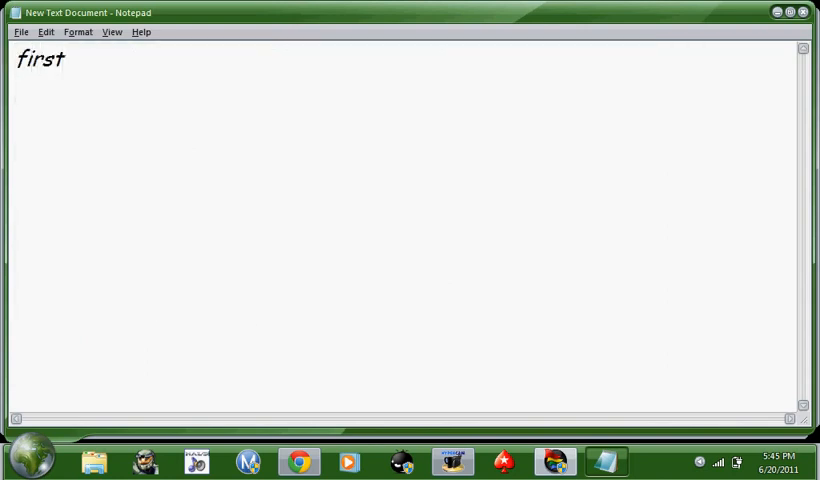
pyautogui.write(', start')
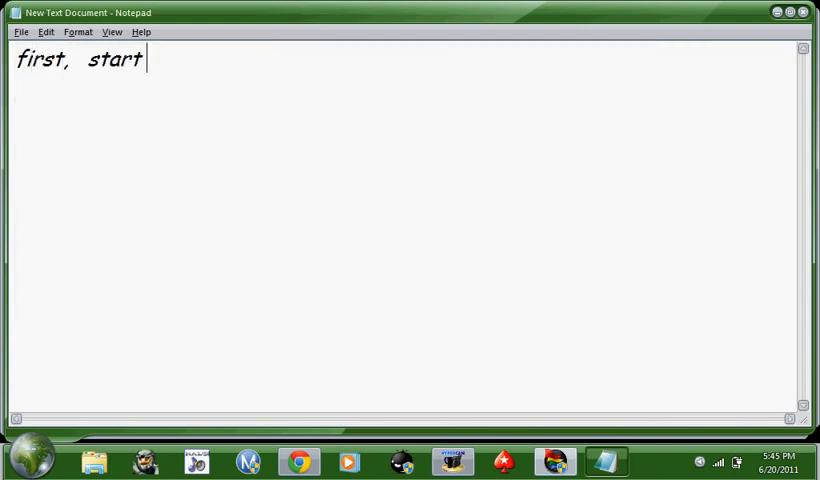
pyautogui.write('up star do')
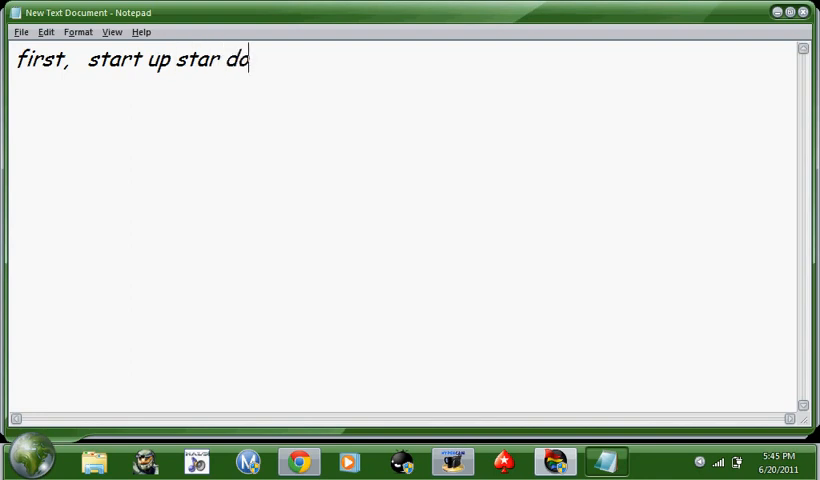
pyautogui.write('ck.')
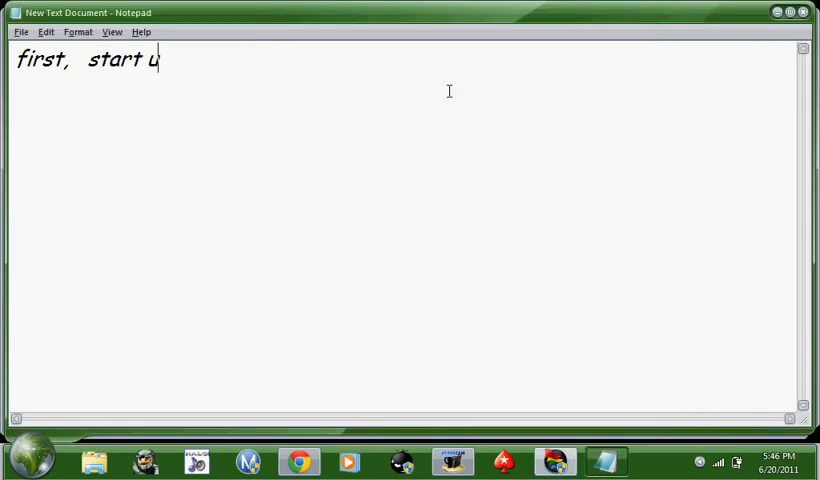
pyautogui.write('h')
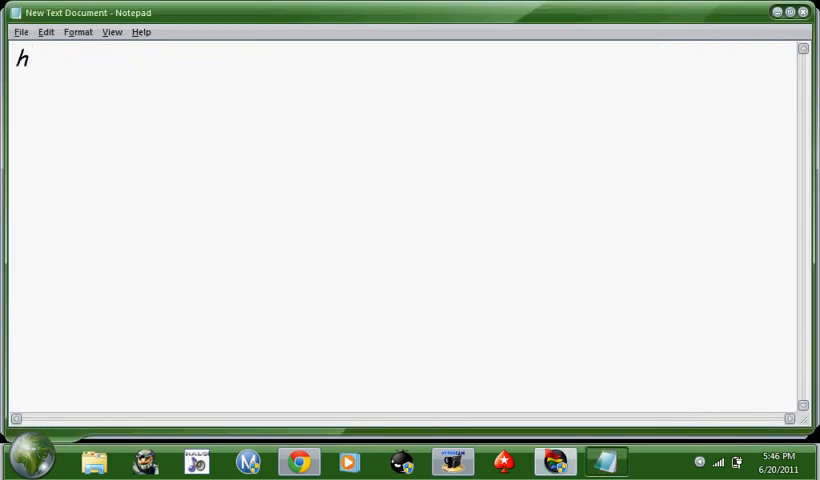
# Step: Continue with 'then select the think green theme, and then c...'
pyautogui.write('then se')
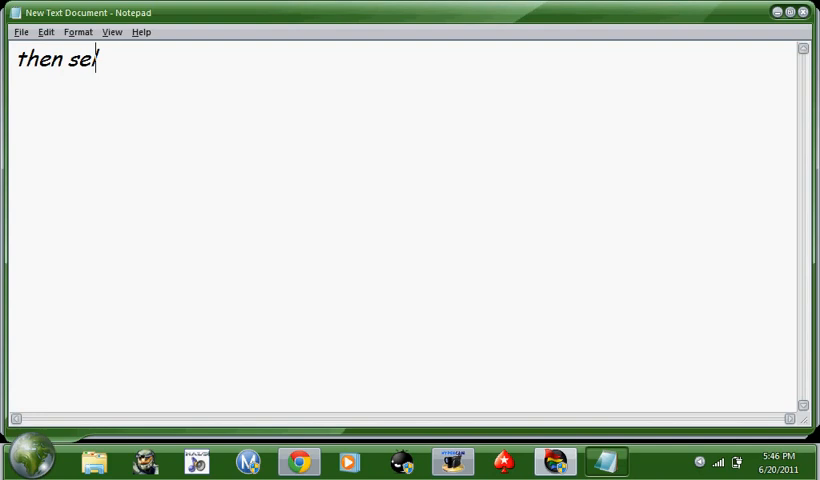
pyautogui.write('lect the think')
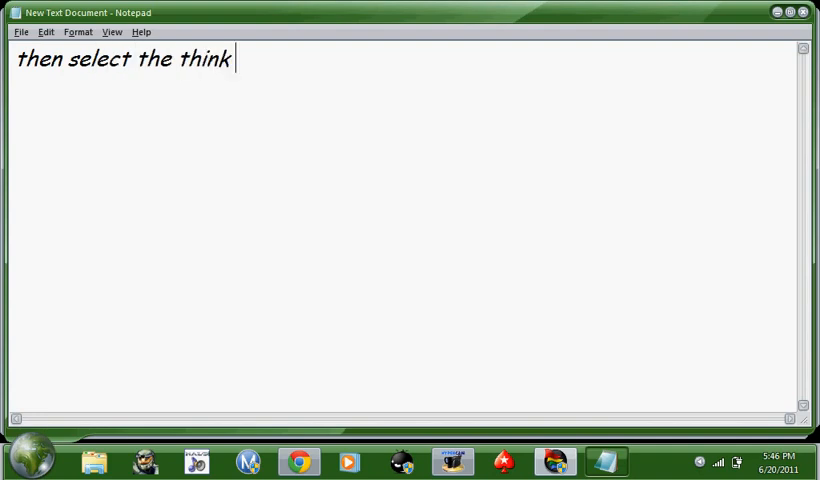
pyautogui.write('green theme')
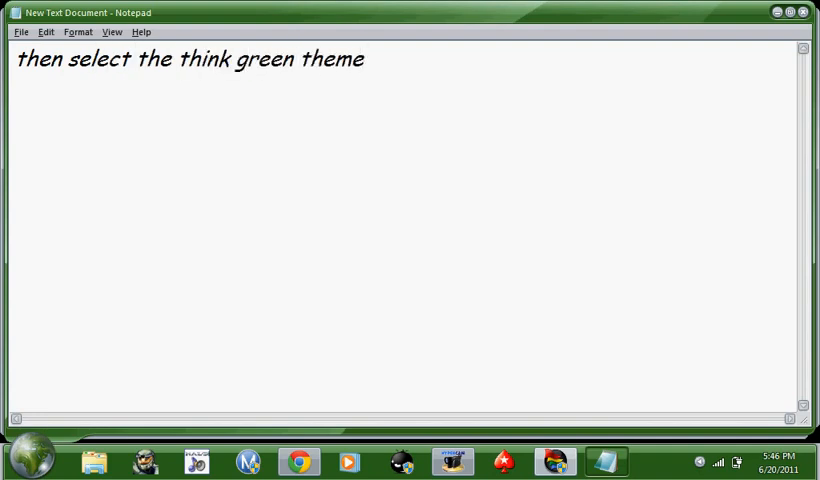
pyautogui.write(', and then c')
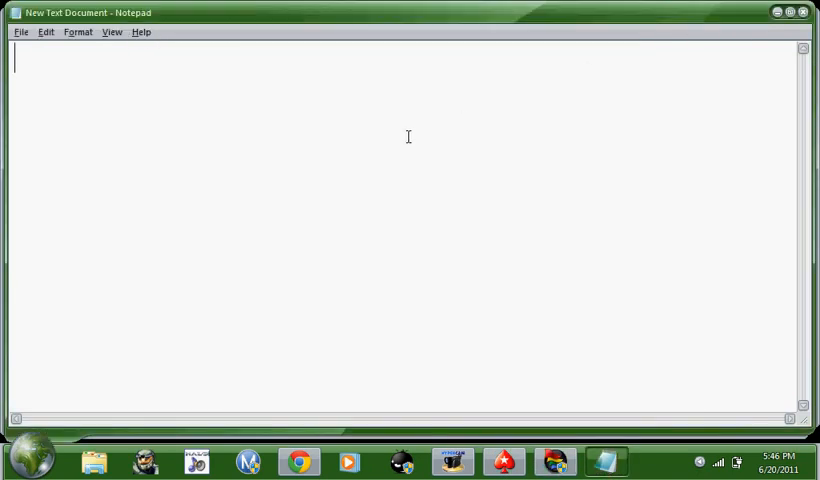
# Step: Write the 2nd step about having a jpg image ready in your files
pyautogui.write('There is 1st s')
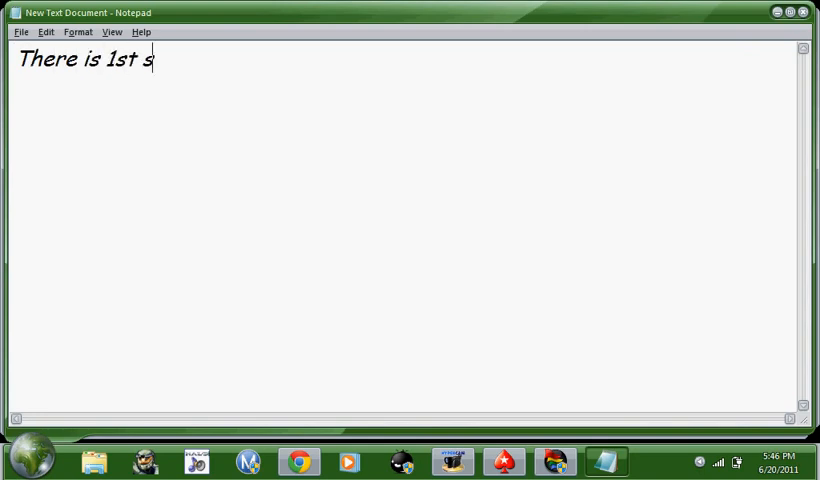
pyautogui.write('tep')
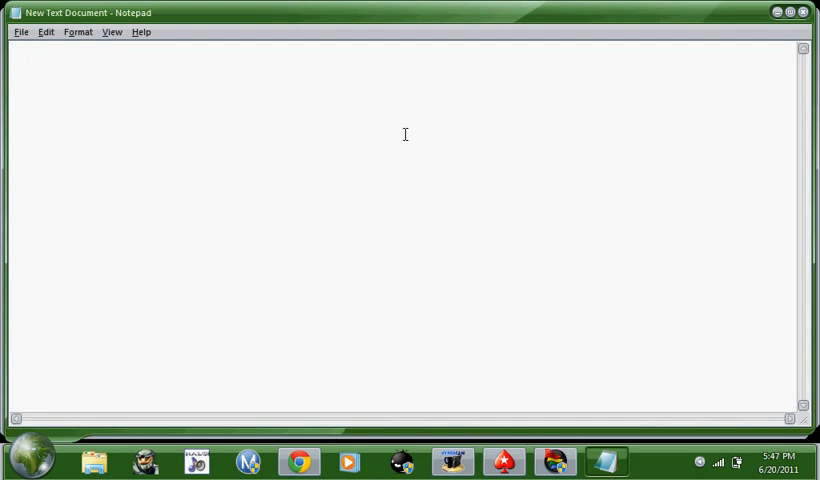
pyautogui.write('2nd')
pyautogui.write('Have a j')
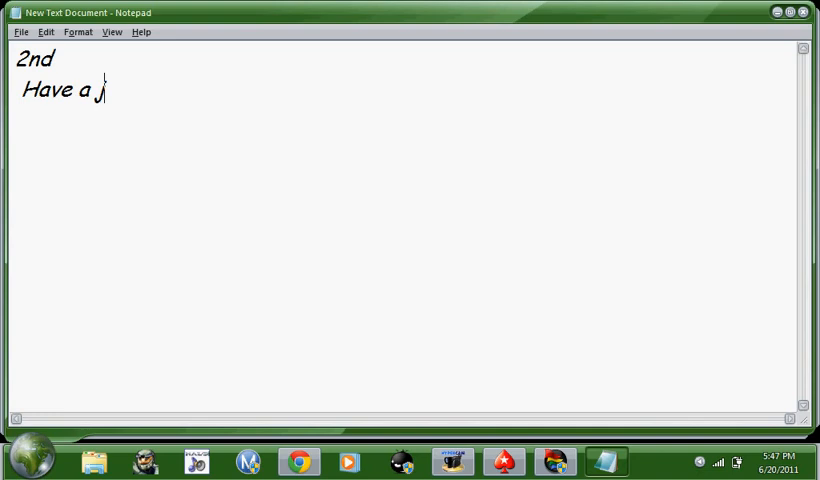
pyautogui.write('pg image')
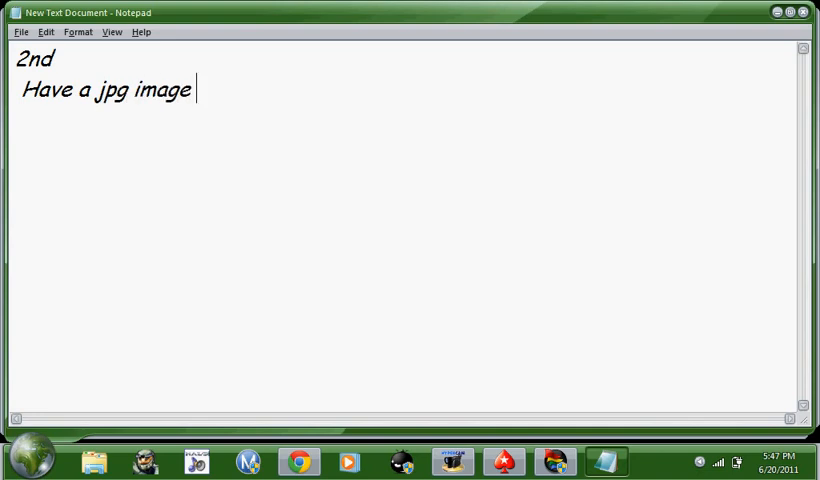
pyautogui.write('ready in')
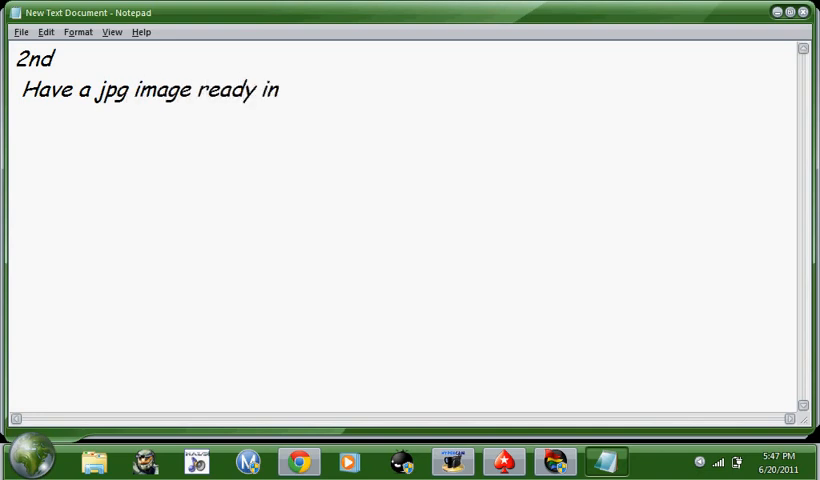
pyautogui.write('your files and')
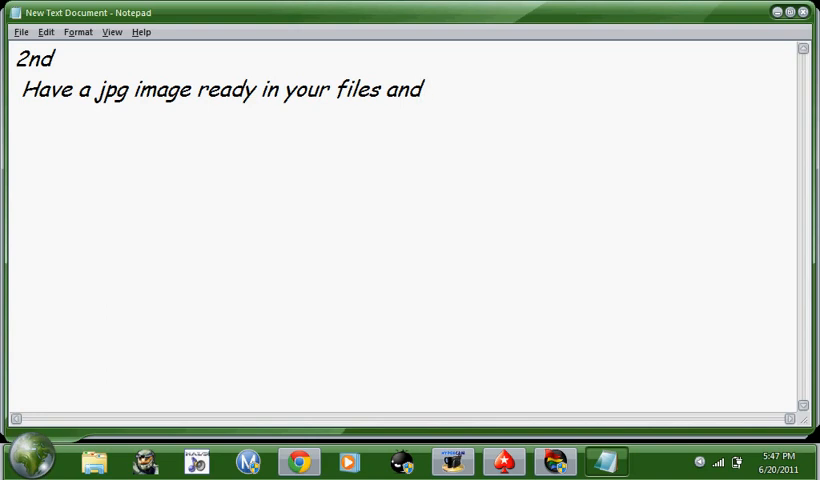
# Step: Finish the step with 'on my colors go to wallpaper'
pyautogui.write(', on m')
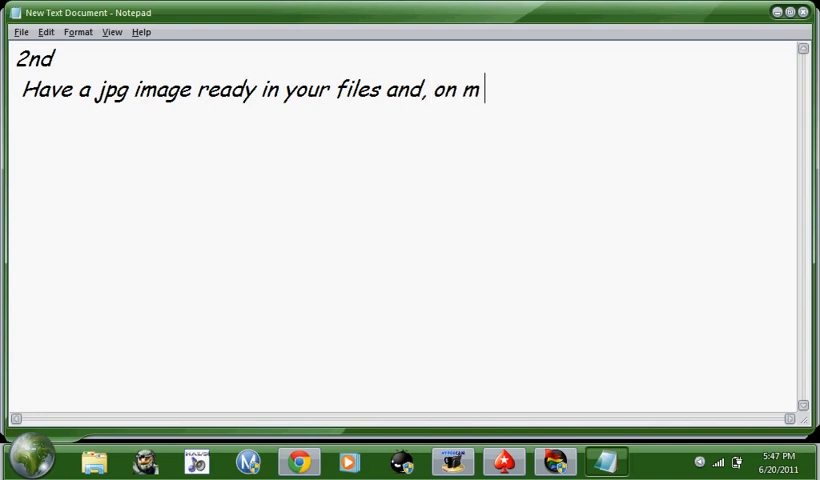
pyautogui.write('y colo')
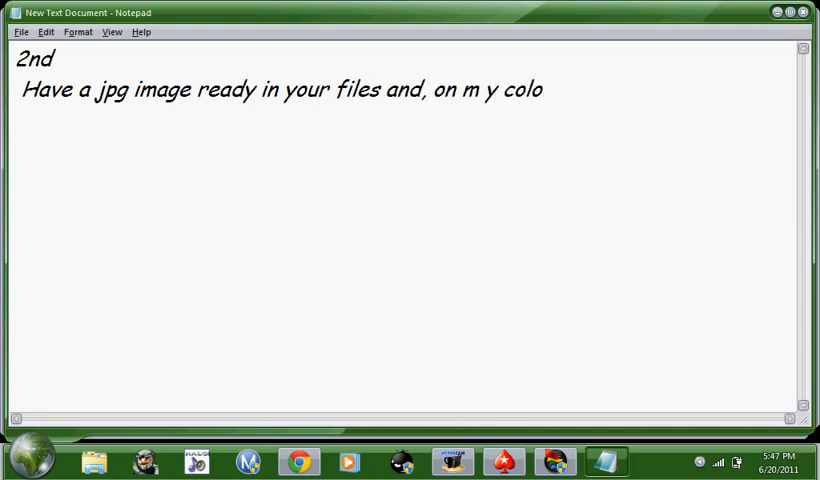
pyautogui.write('rs go to')
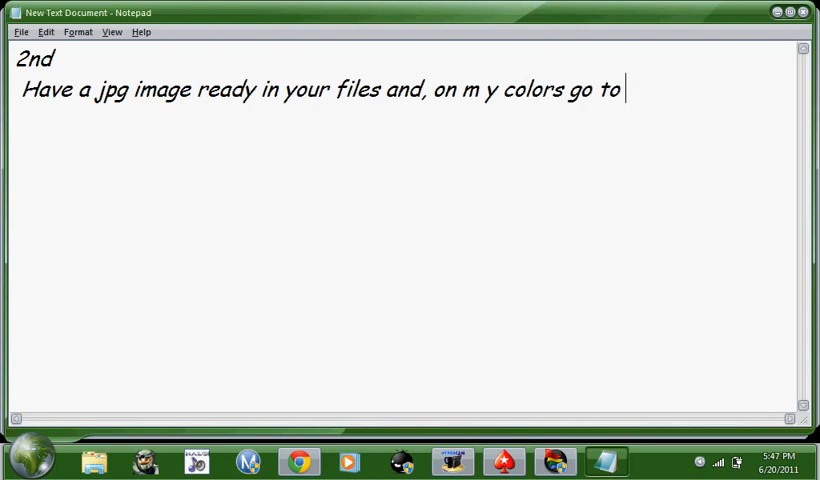
pyautogui.write('wallpaper')
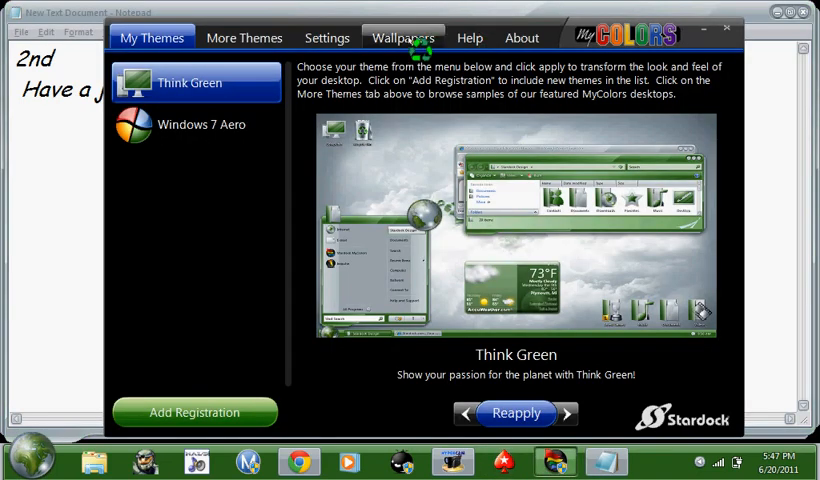
# Step: Browse the Wallpapers collection thumbnails in MyColors
pyautogui.click(404, 36)
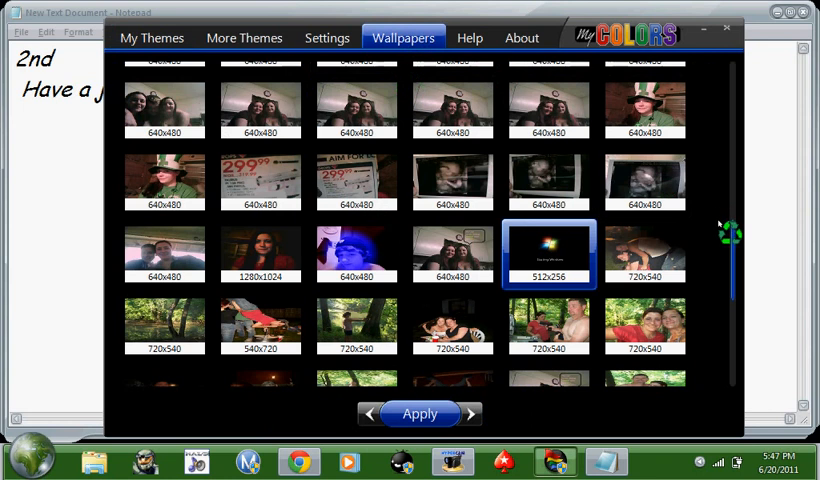
pyautogui.scroll(-3)
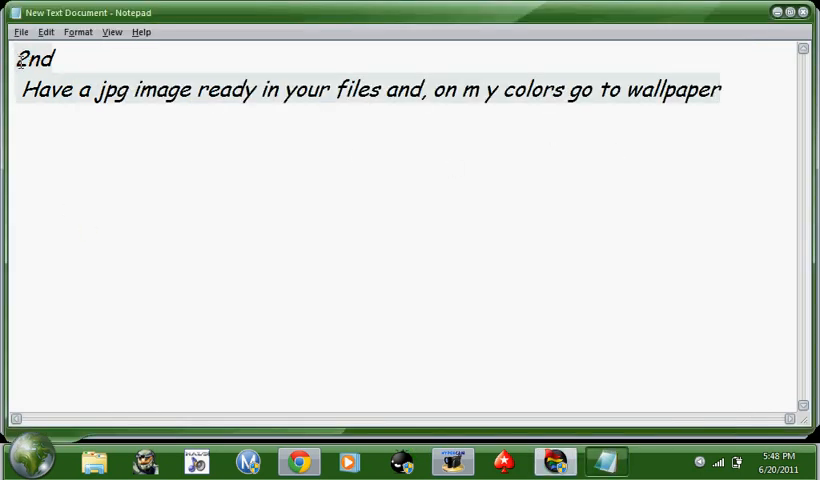
# Step: Write the third instruction '3rd click apply'
pyautogui.write('3rd click appl')
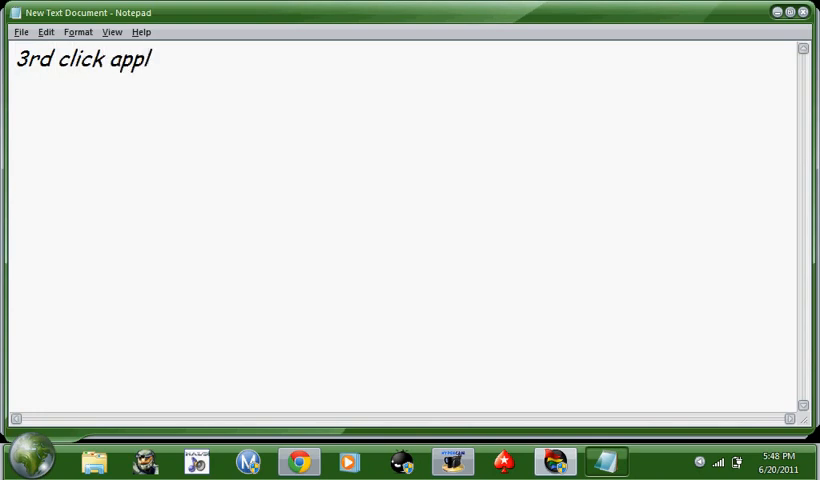
pyautogui.write('y')
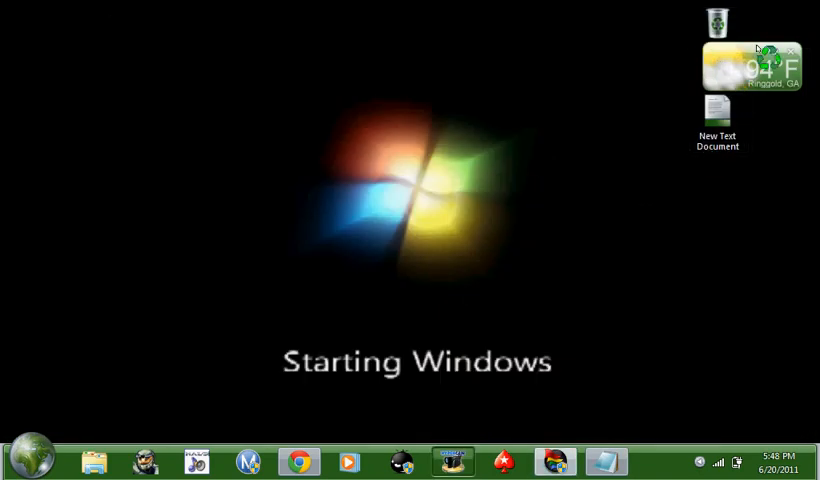
# Step: Move the weather gadget around the desktop and back, then launch Chrome from the taskbar
pyautogui.moveTo(752, 64); pyautogui.dragTo(584, 148)
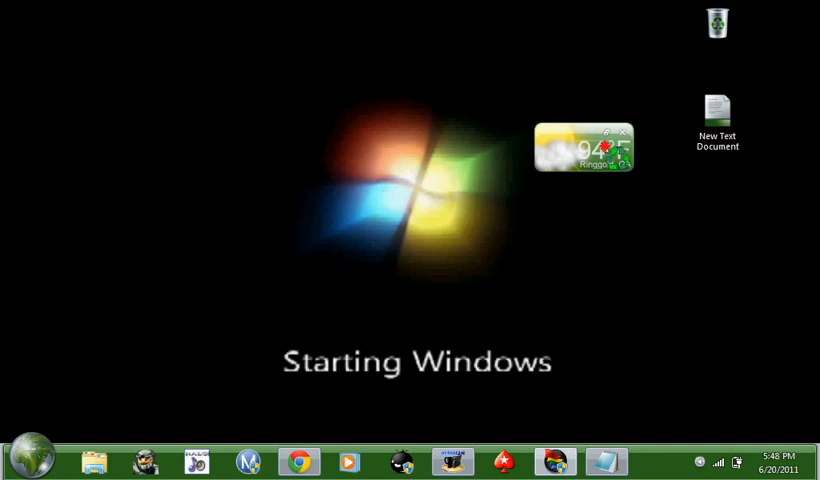
pyautogui.moveTo(584, 144); pyautogui.dragTo(770, 60)
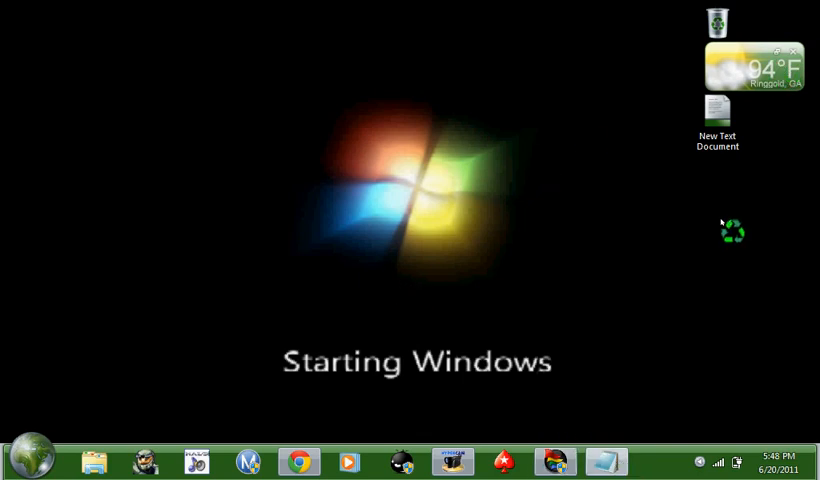
pyautogui.moveTo(732, 230); pyautogui.dragTo(608, 390)
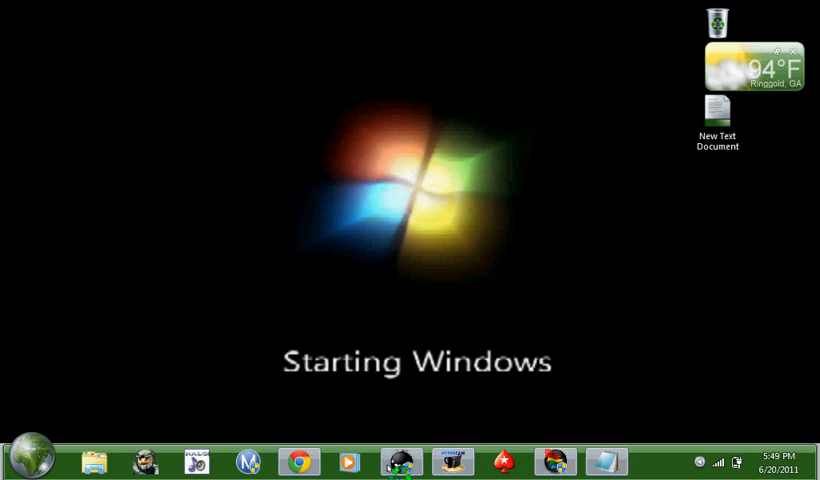
pyautogui.click(32, 460)
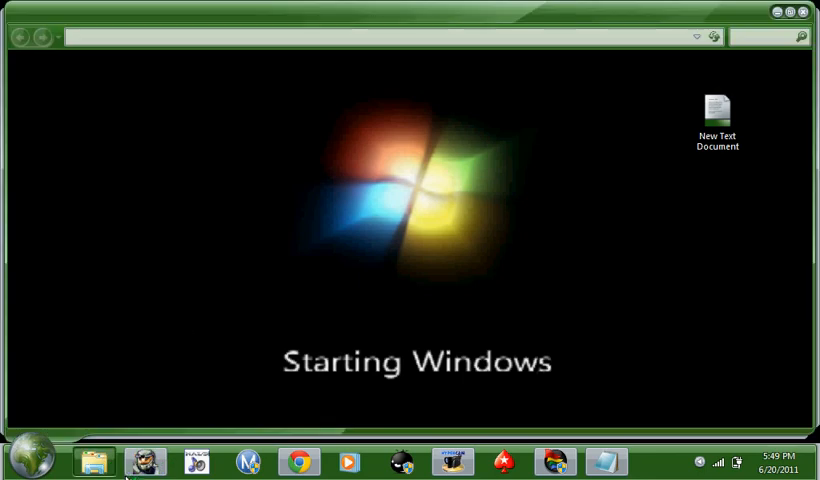
# Step: Show the 'Create an Invisible Folder' article and scroll to its numbered steps
pyautogui.click(92, 460)
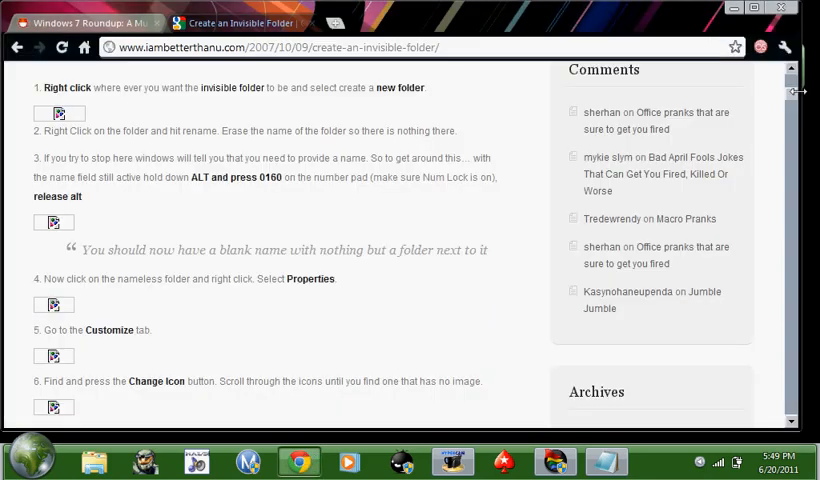
pyautogui.scroll(3)
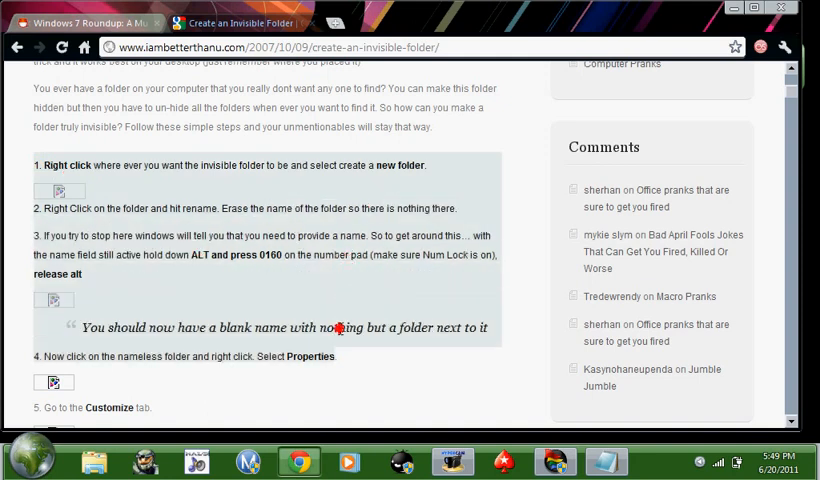
pyautogui.moveTo(332, 398)
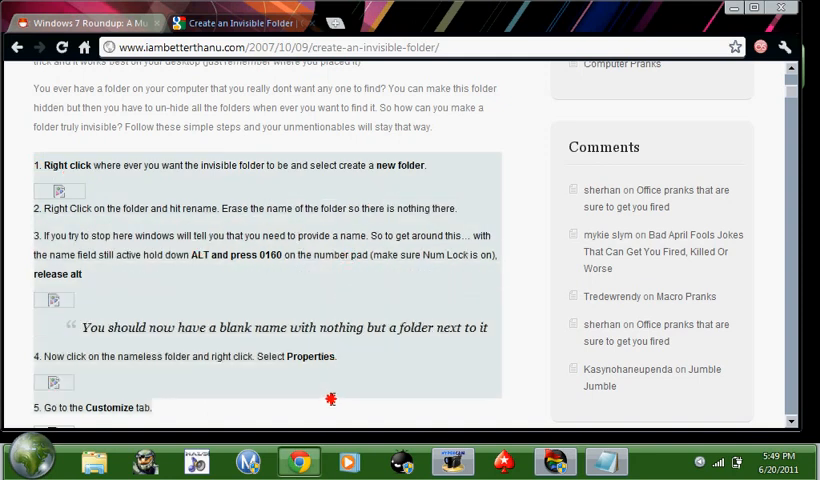
pyautogui.scroll(-3)
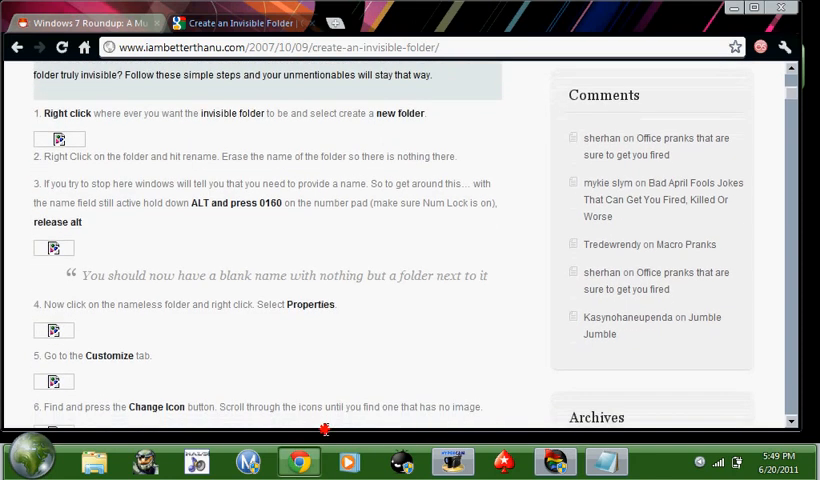
pyautogui.scroll(-3)
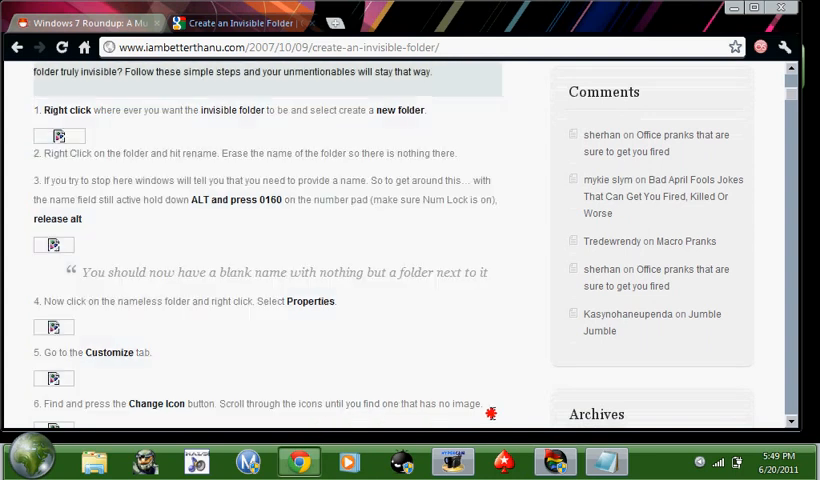